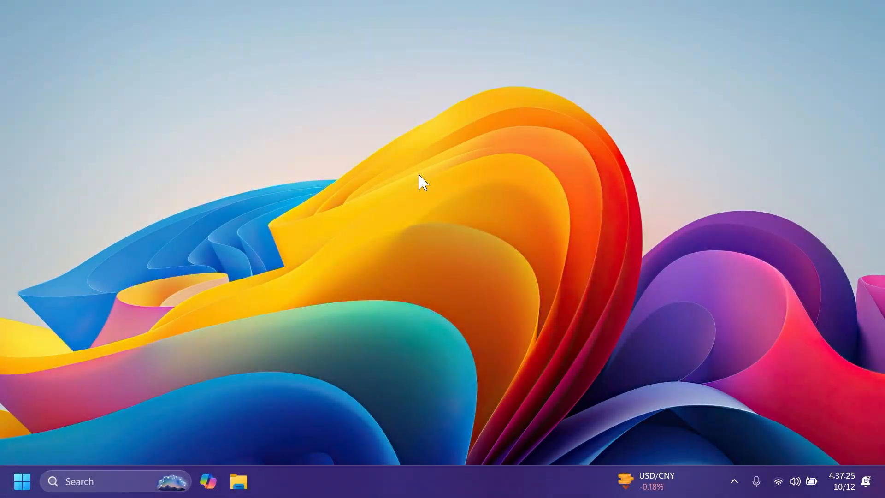
# - Open File Explorer and a second Home window, giving two taskbar entries
pyautogui.write('ver')
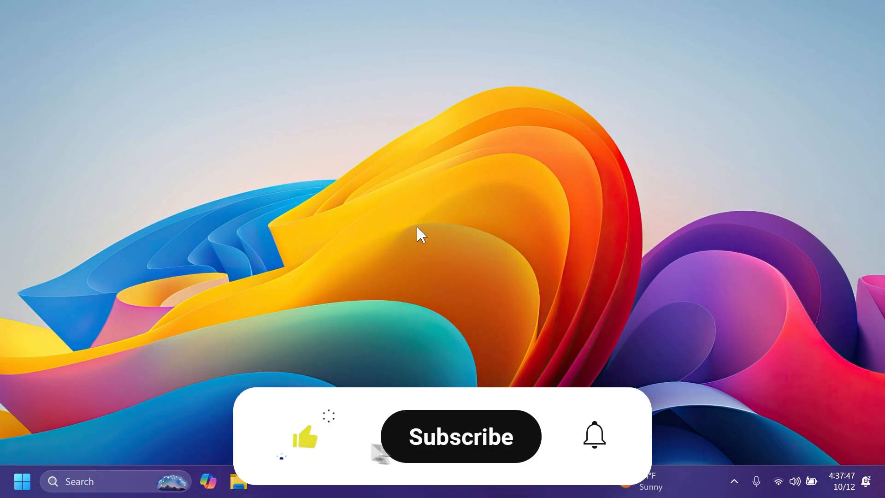
pyautogui.click(459, 436)
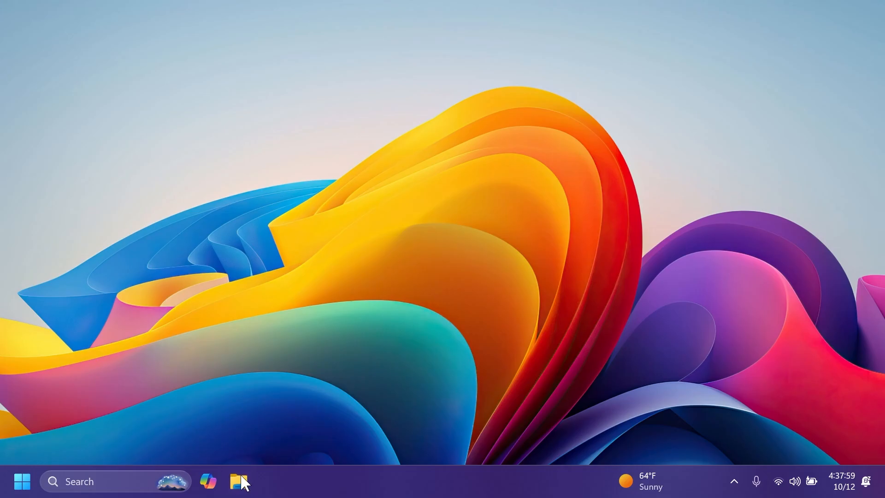
pyautogui.click(237, 481)
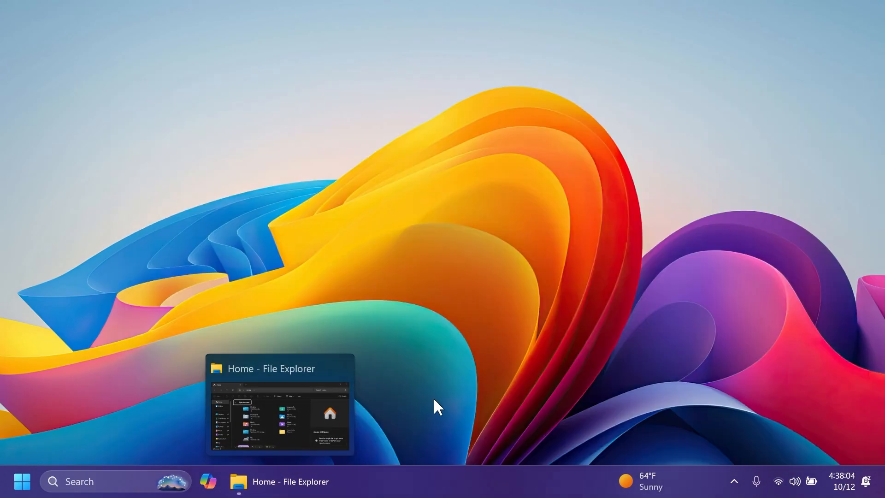
pyautogui.click(290, 481)
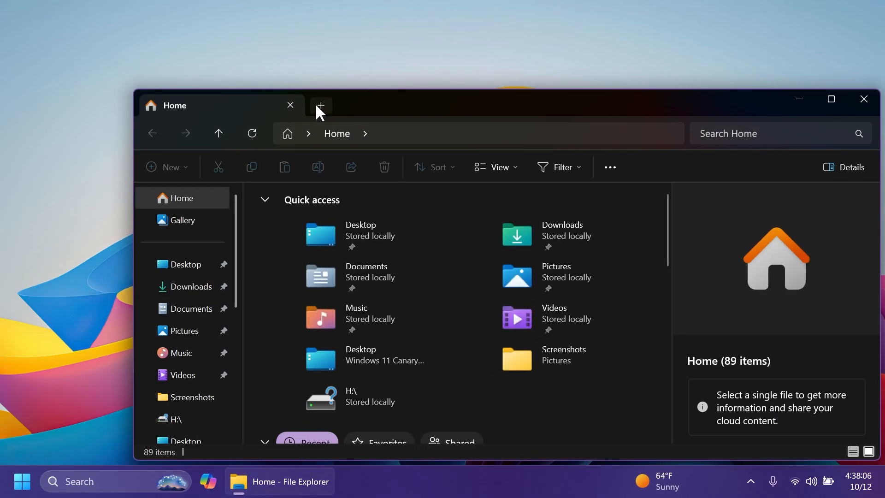
pyautogui.click(320, 106)
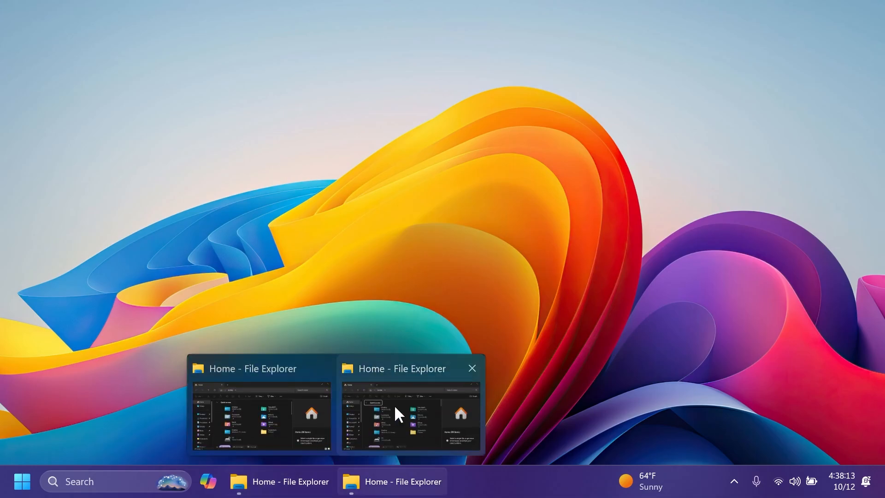
pyautogui.moveTo(354, 424)
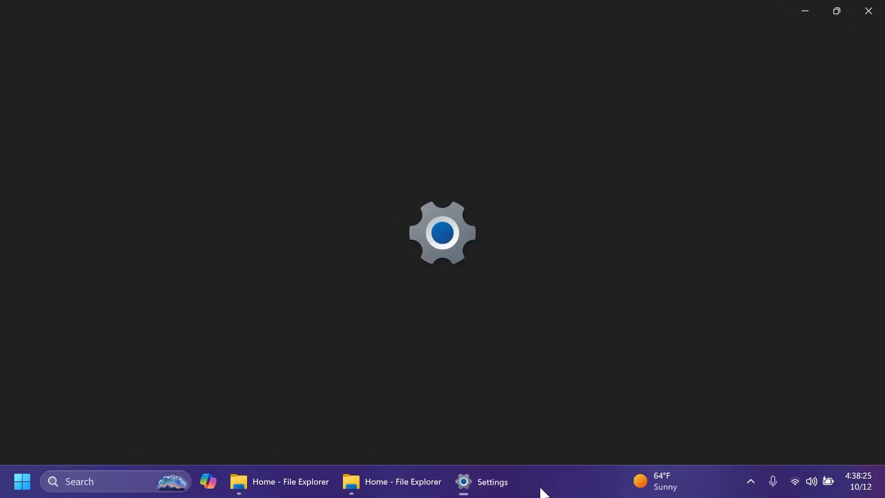
# - Set 'Combine taskbar buttons and hide labels' to Always in taskbar settings
pyautogui.click(484, 481)
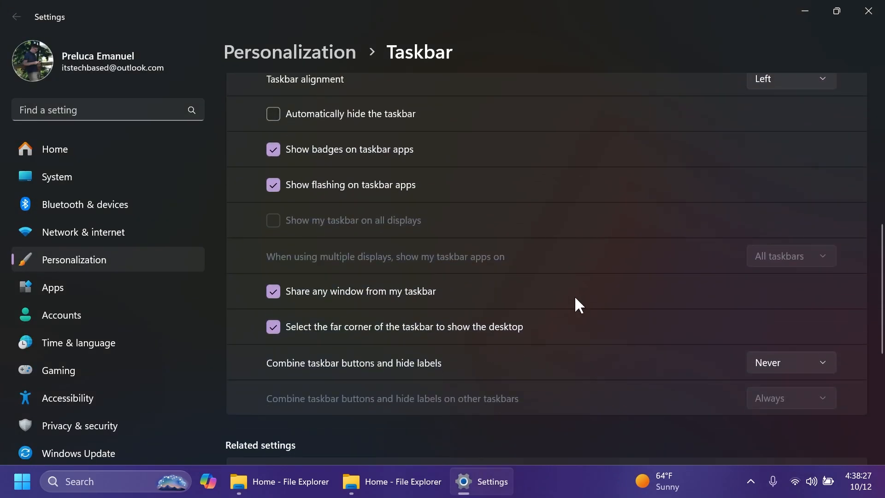
pyautogui.click(790, 362)
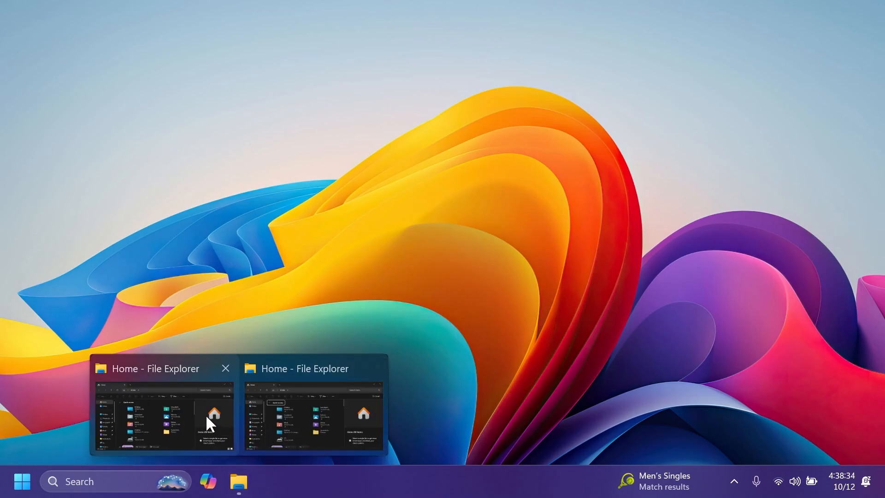
pyautogui.moveTo(253, 338)
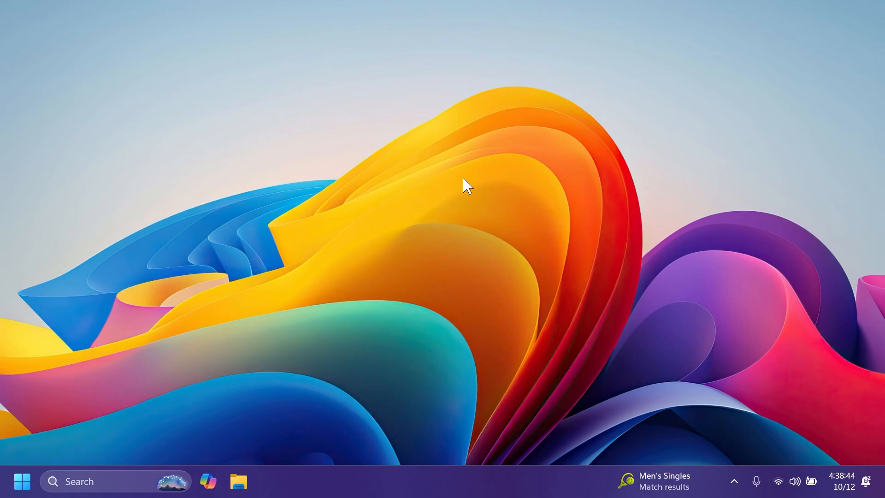
pyautogui.moveTo(467, 485)
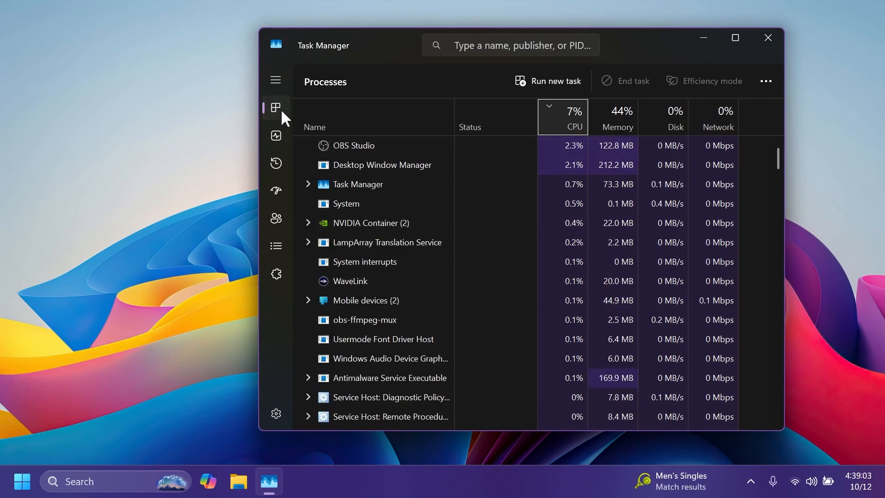
# - Show Task Manager's Performance page with Disk 0 (D: E: F: C:) selected
pyautogui.click(276, 135)
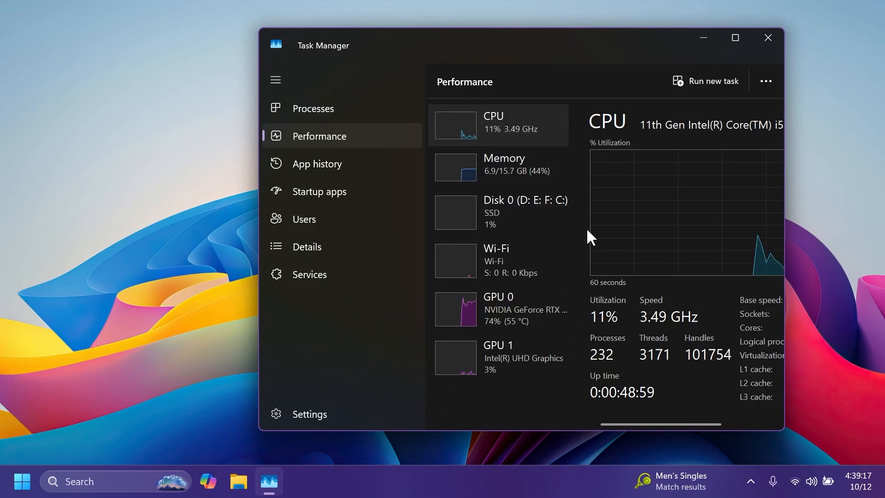
pyautogui.moveTo(670, 216)
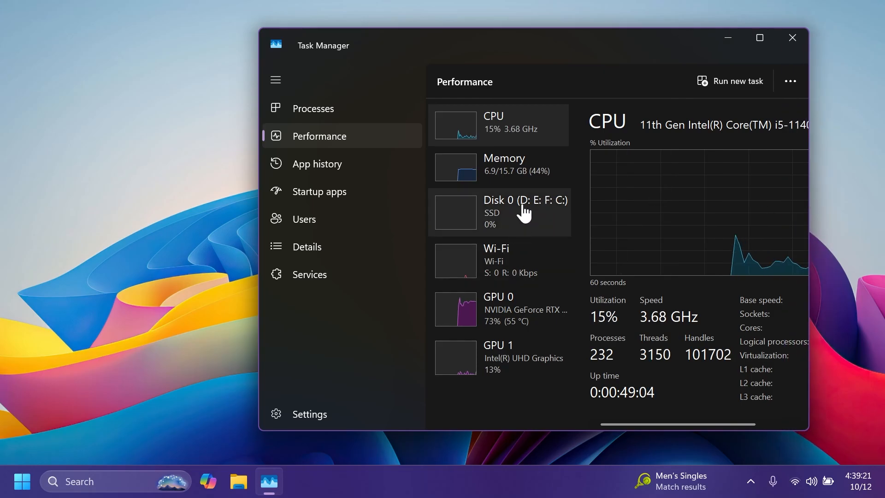
pyautogui.click(500, 211)
pyautogui.write('sn')
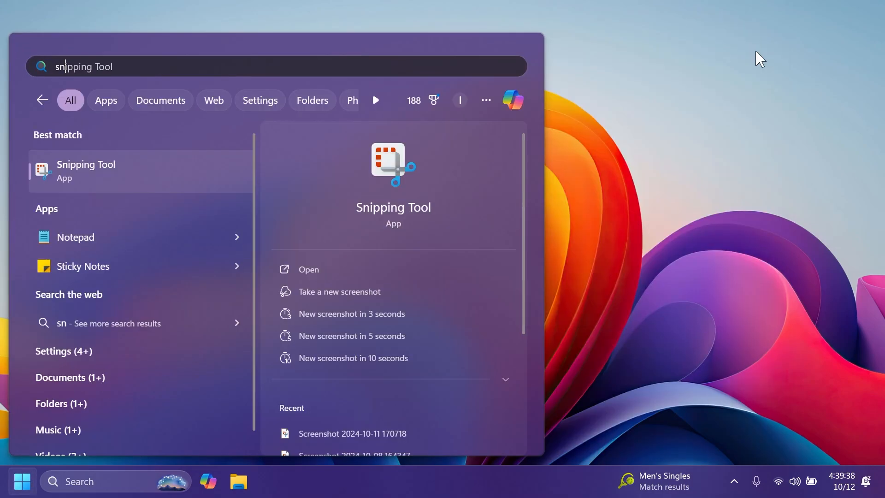
# - Request app updates from Microsoft Store's Updates & downloads page
pyautogui.click(86, 170)
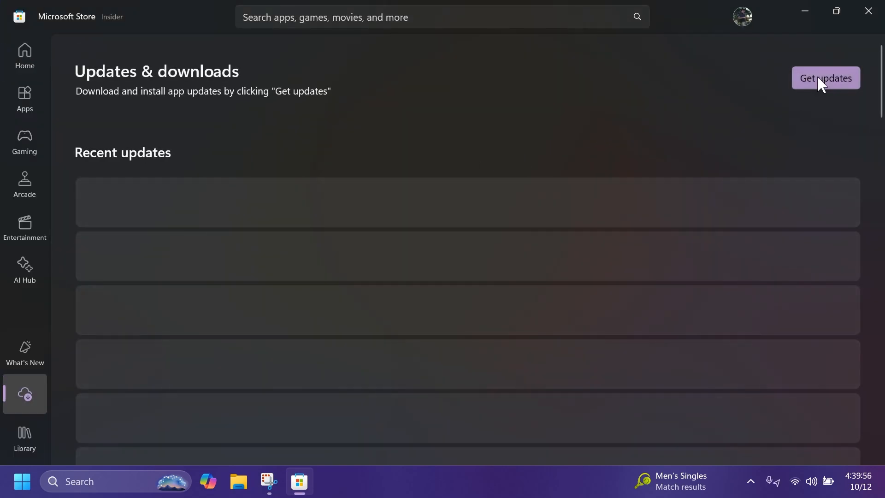
pyautogui.click(824, 78)
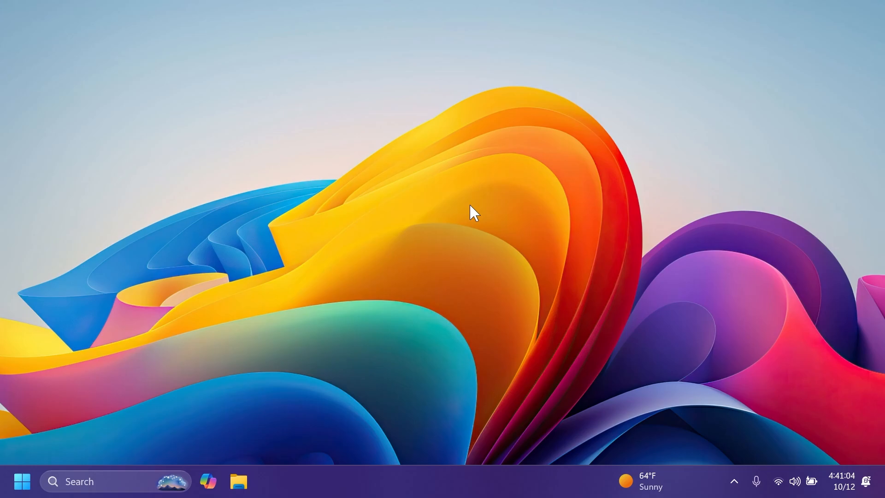
pyautogui.moveTo(407, 218)
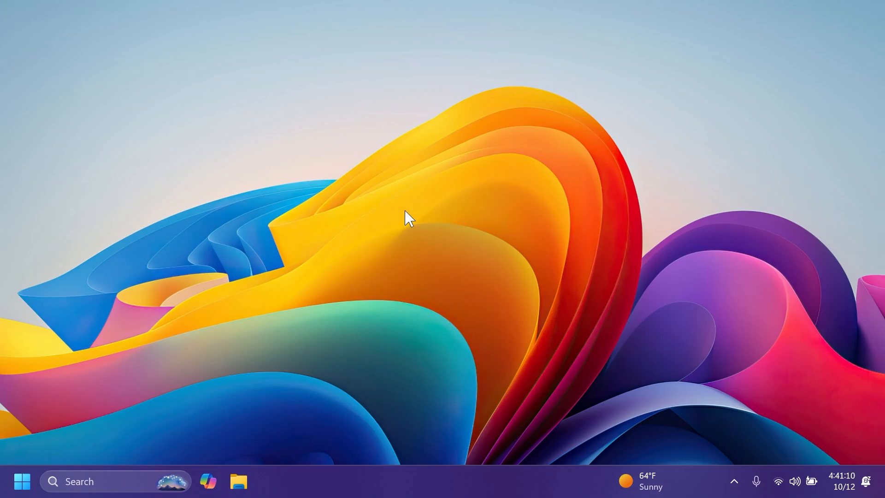
pyautogui.click(22, 481)
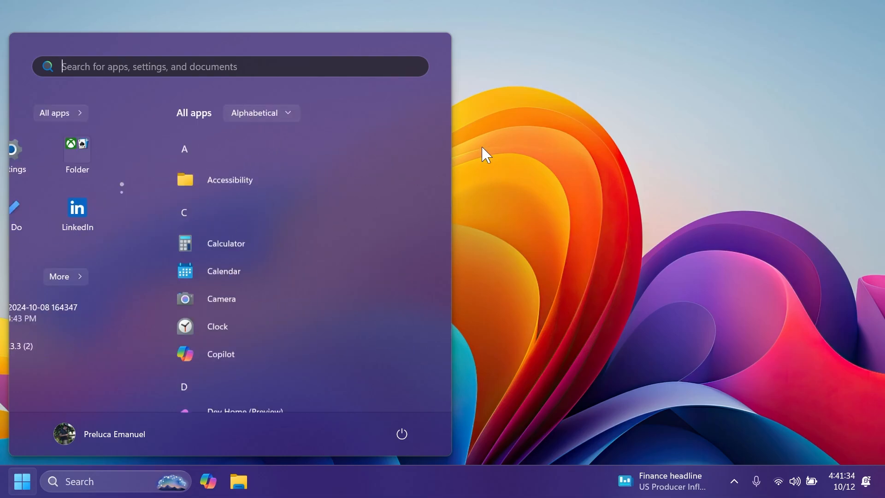
pyautogui.click(54, 112)
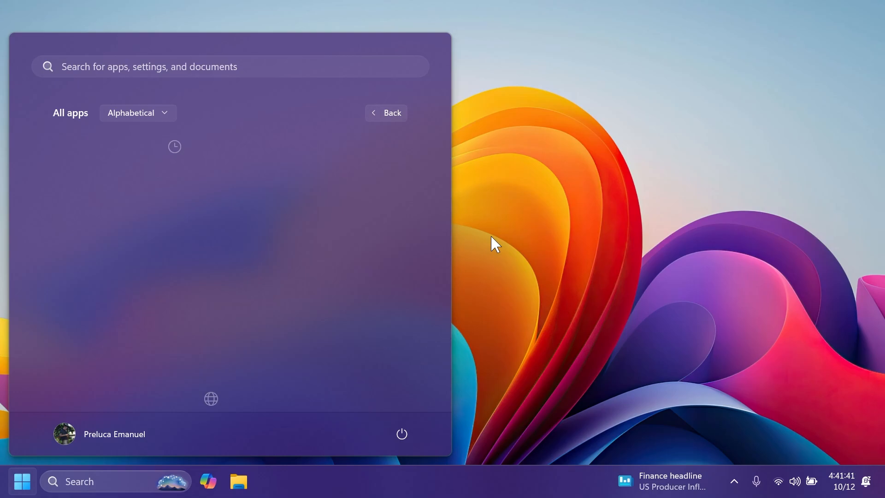
pyautogui.write('live captions')
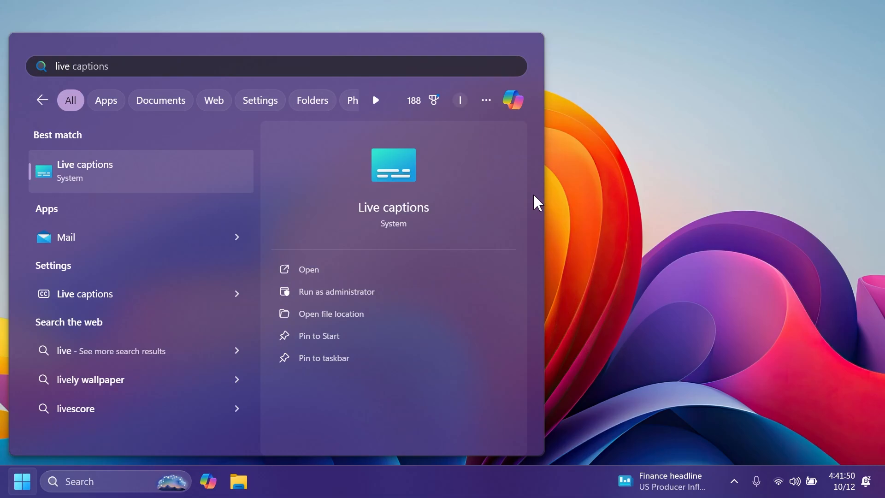
pyautogui.click(69, 66)
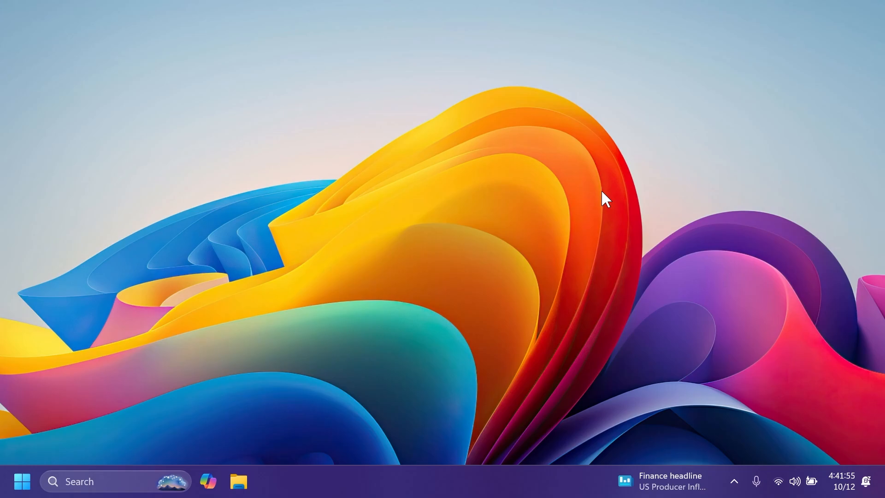
pyautogui.click(238, 481)
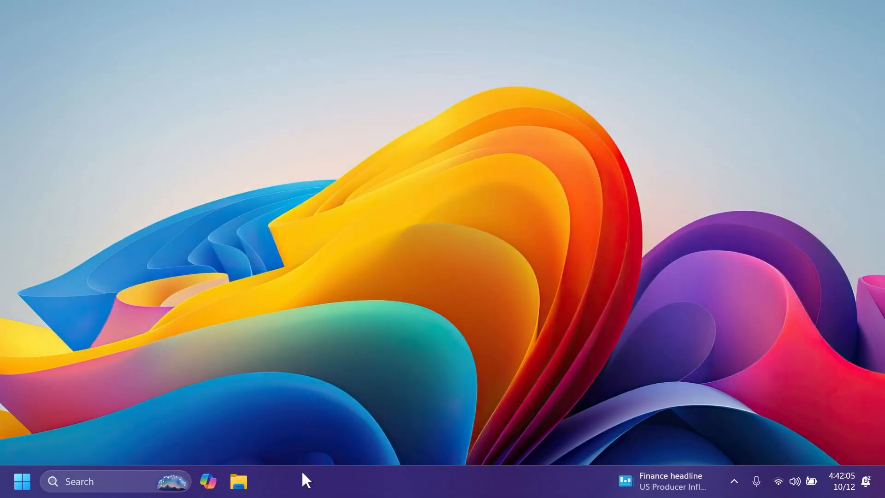
pyautogui.moveTo(335, 421)
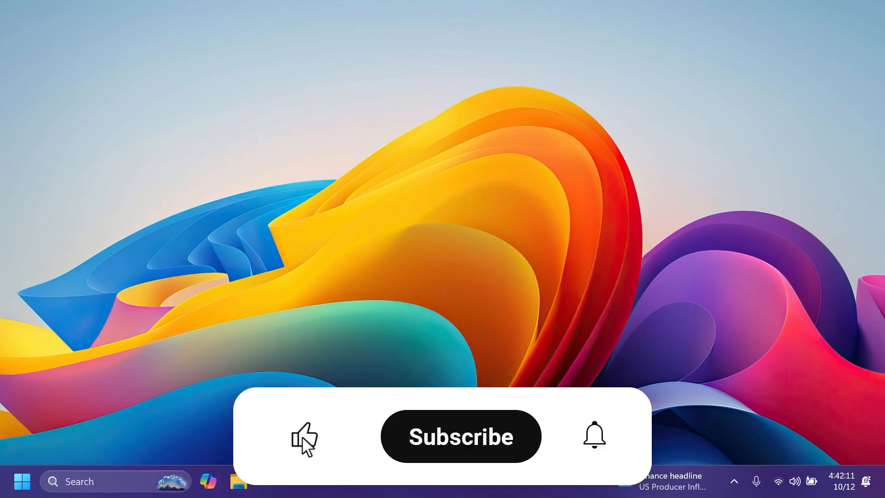
pyautogui.click(460, 435)
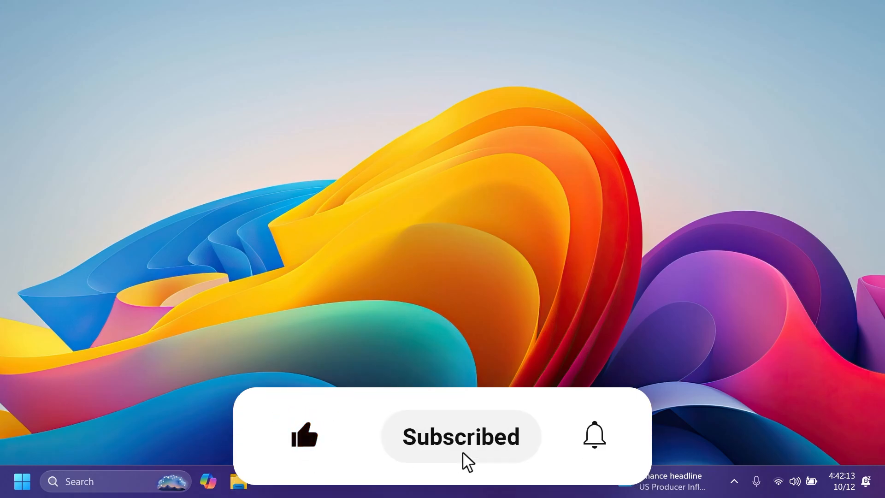